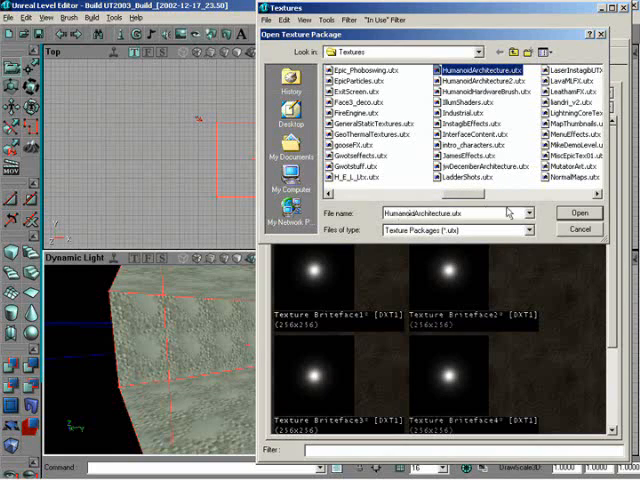
Open the HumanoidArchitecture.utx texture package in the Texture Browser.
left_click(578, 212)
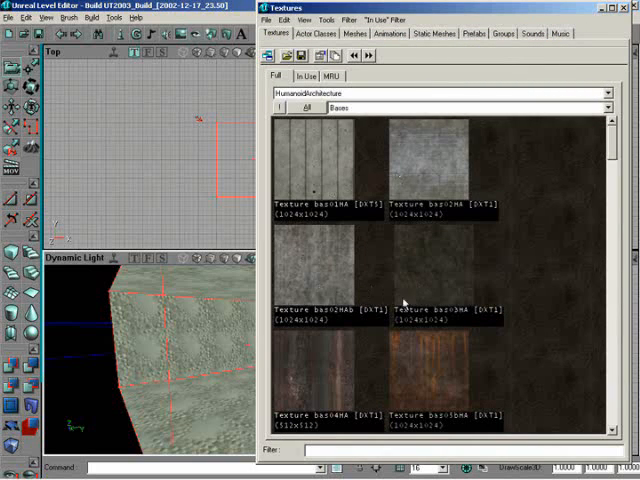
mouse_move(545, 171)
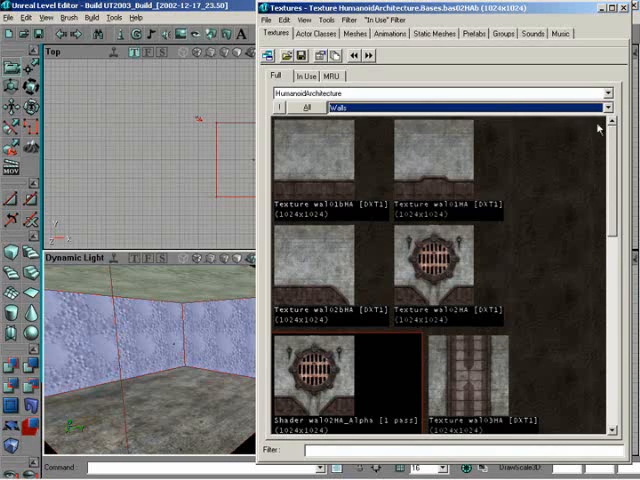
mouse_move(551, 165)
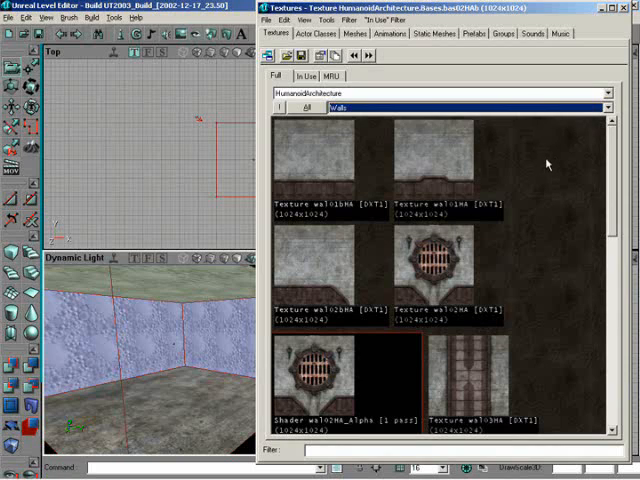
Switch to the Walls group and apply the wal01bHA panelled metal texture to the walls.
left_click(303, 106)
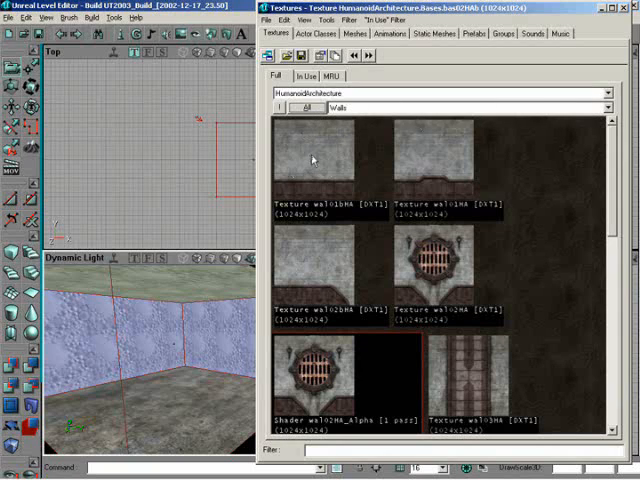
left_click(315, 160)
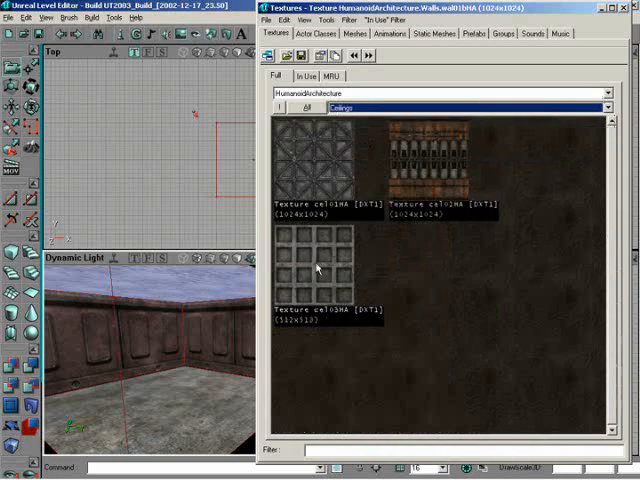
Apply the cel03HA grid texture to the ceiling and close the Texture Browser.
left_click(318, 270)
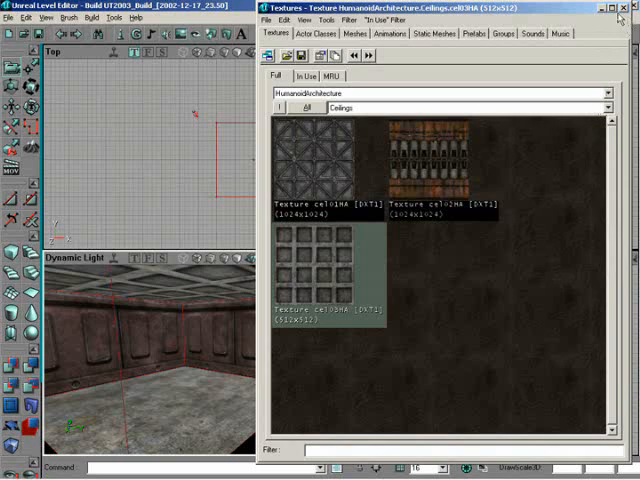
left_click(629, 7)
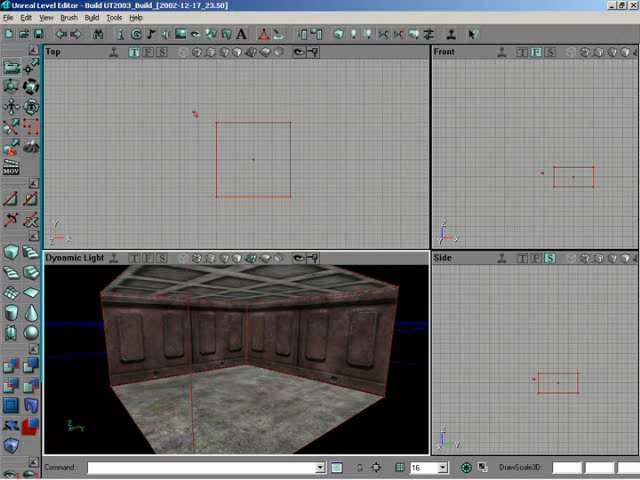
Add a player start on the floor and a light inside the room.
right_click(237, 430)
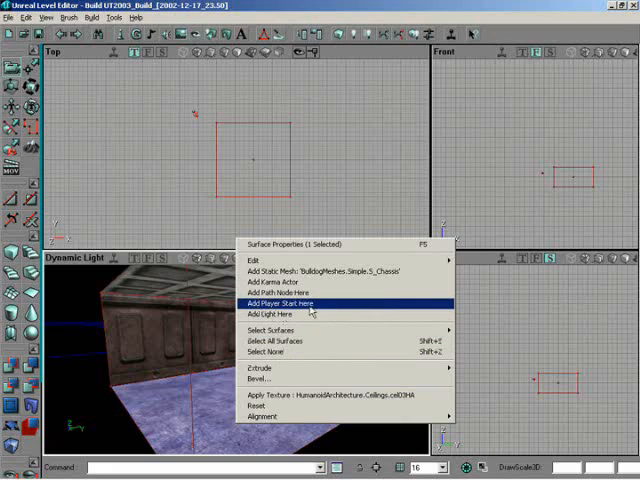
left_click(287, 303)
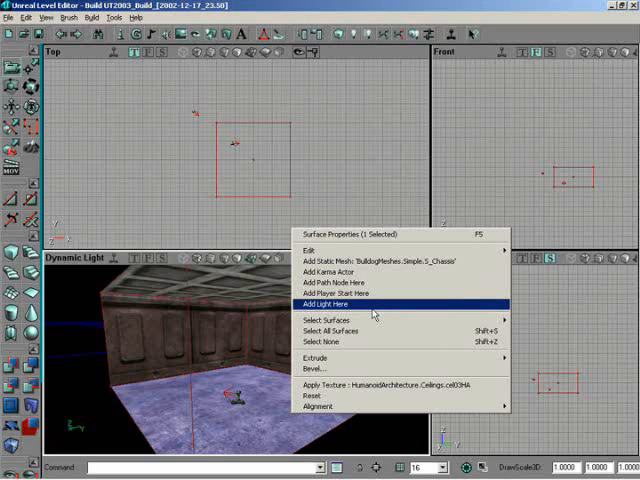
left_click(338, 304)
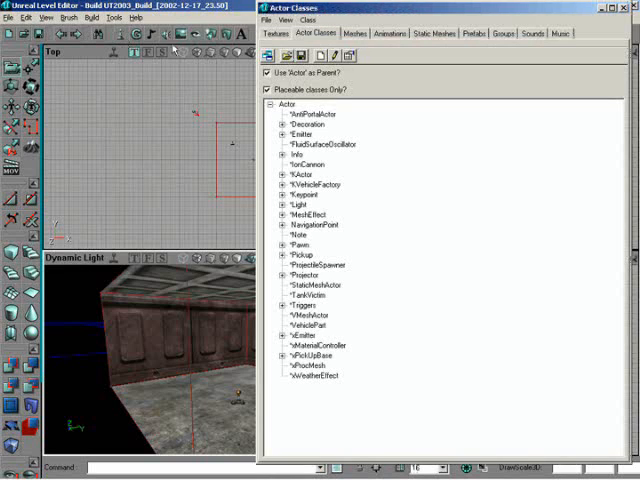
mouse_move(365, 362)
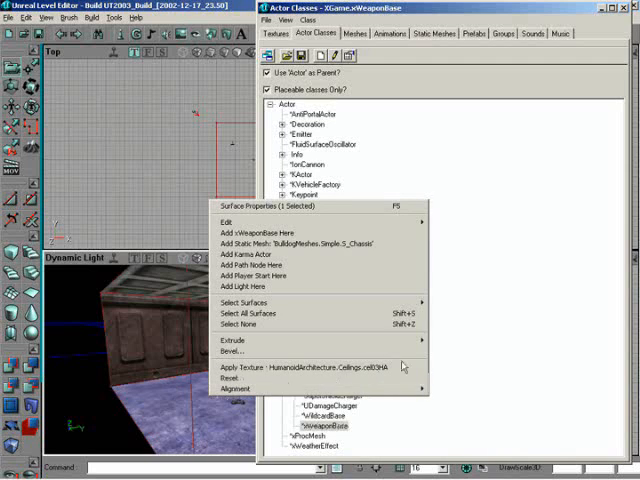
mouse_move(283, 235)
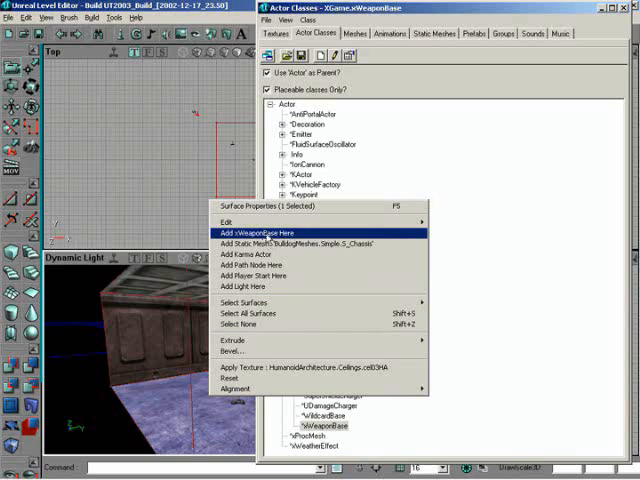
Place an xWeaponBase on the floor and close the Actor Classes browser.
left_click(253, 232)
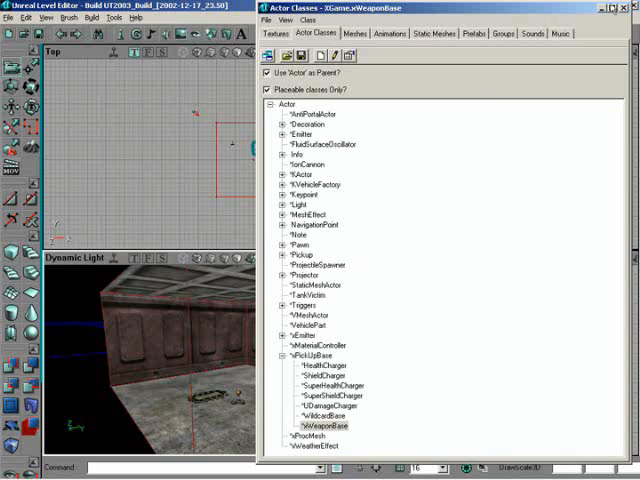
left_click(621, 17)
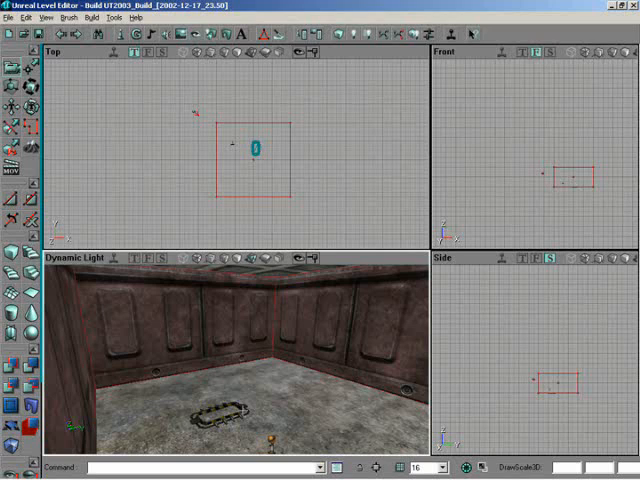
Set the weapon base's WeaponType property to XWeapons.RocketLauncher.
right_click(255, 150)
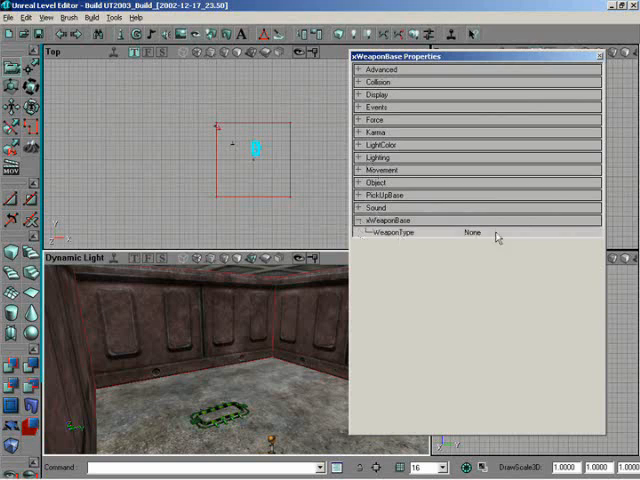
left_click(595, 232)
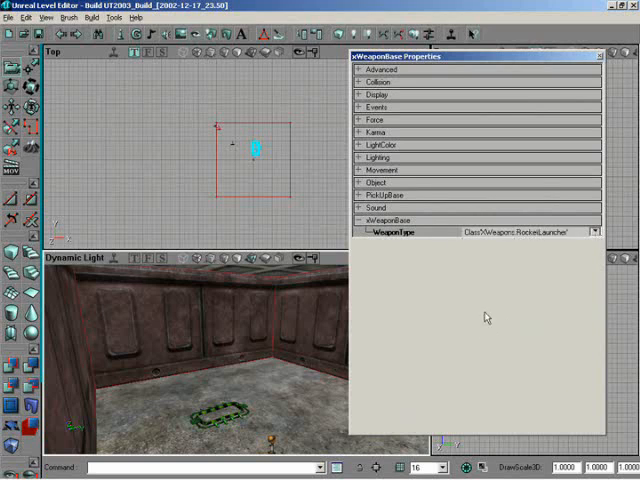
left_click(599, 55)
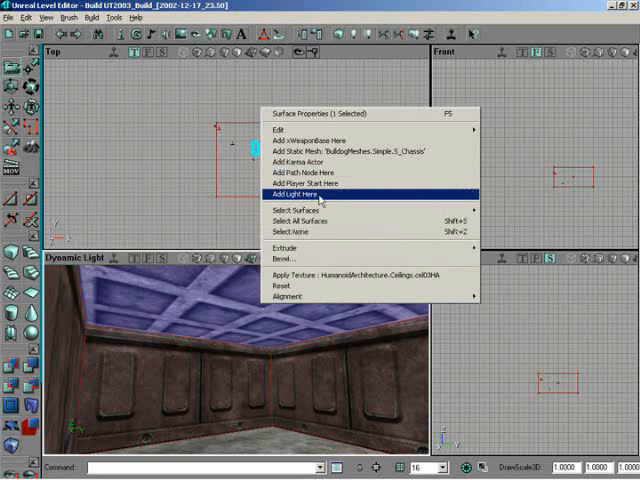
Place a light just below the ceiling centre, then open and close its Light Properties.
left_click(300, 193)
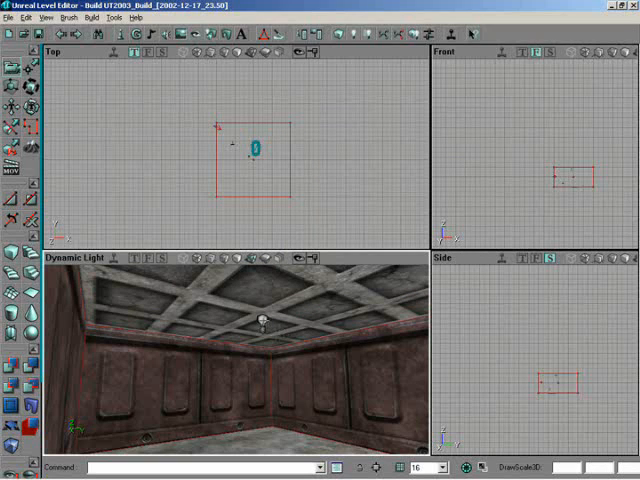
right_click(254, 147)
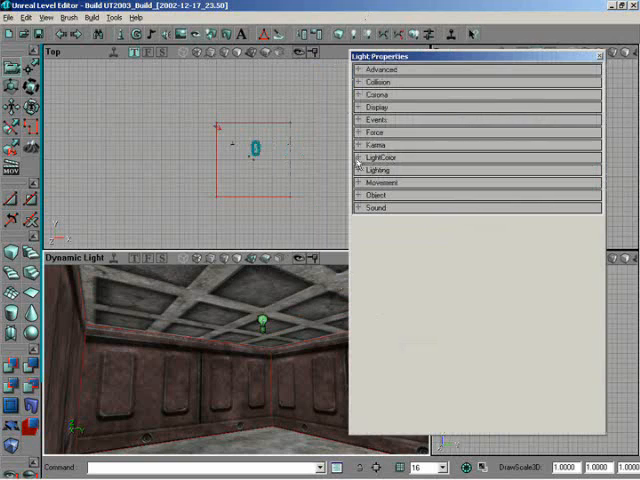
left_click(375, 157)
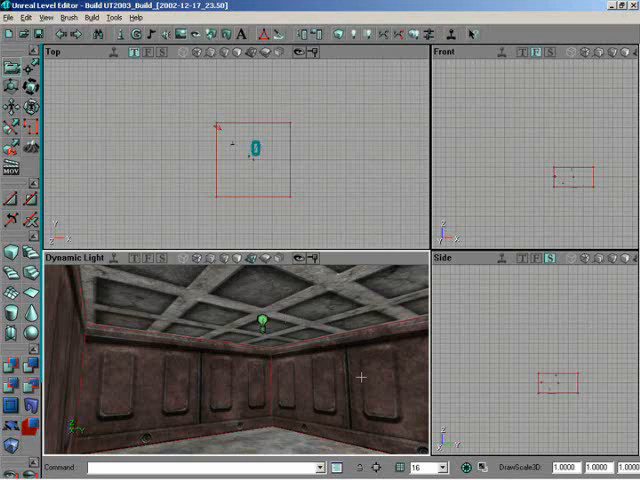
mouse_move(363, 365)
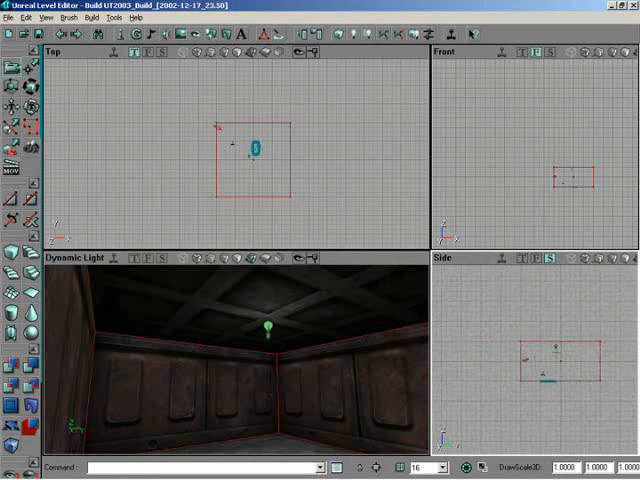
mouse_move(290, 322)
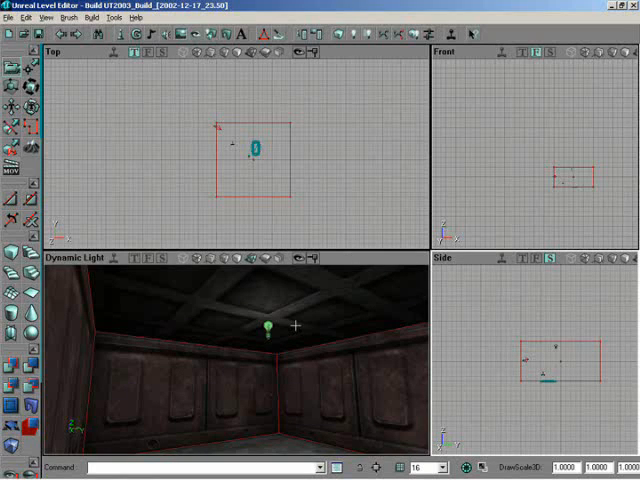
mouse_move(312, 331)
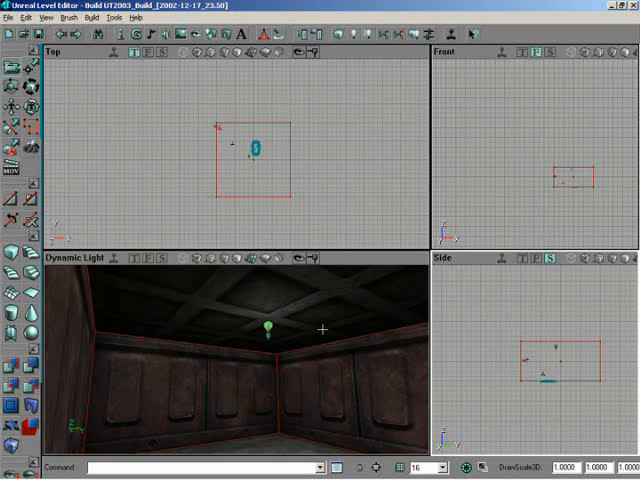
mouse_move(330, 322)
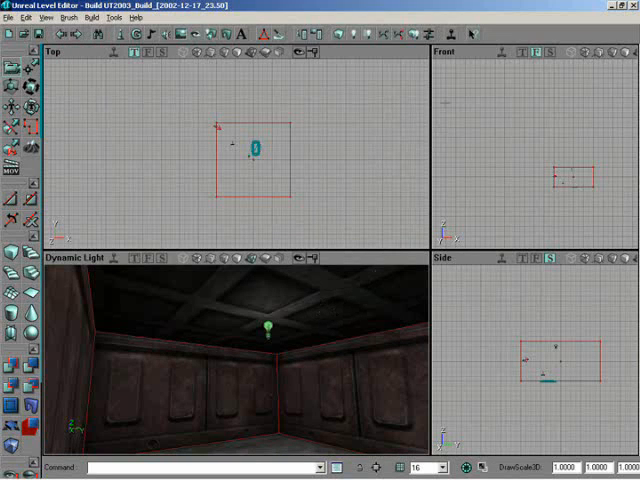
mouse_move(453, 32)
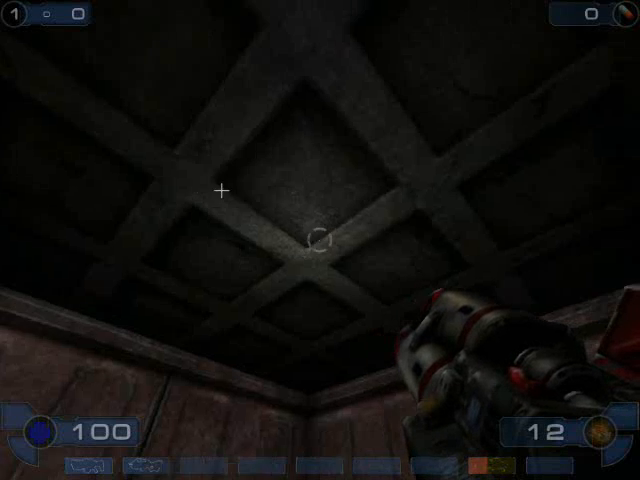
mouse_move(320, 240)
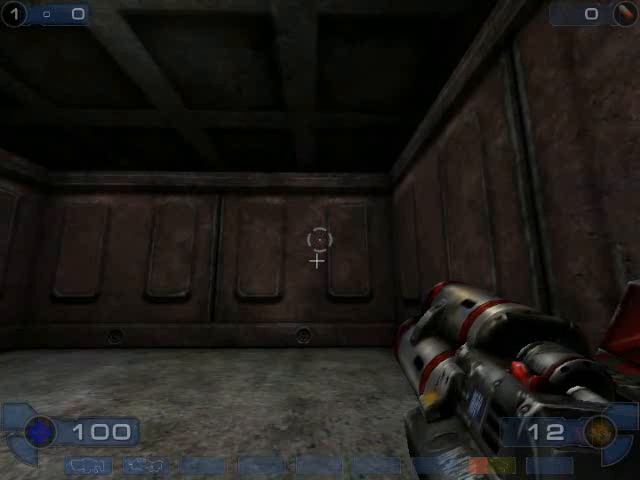